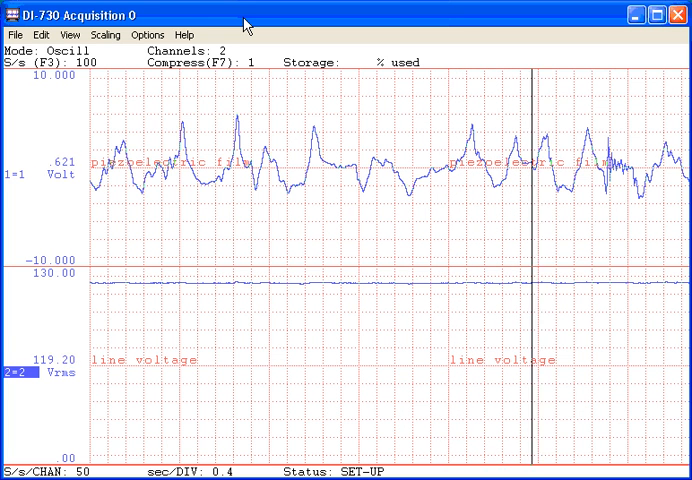
Step: Bring up WinDaq's open-file dialog listing the DI-730 sample .WDQ recordings
click(12, 34)
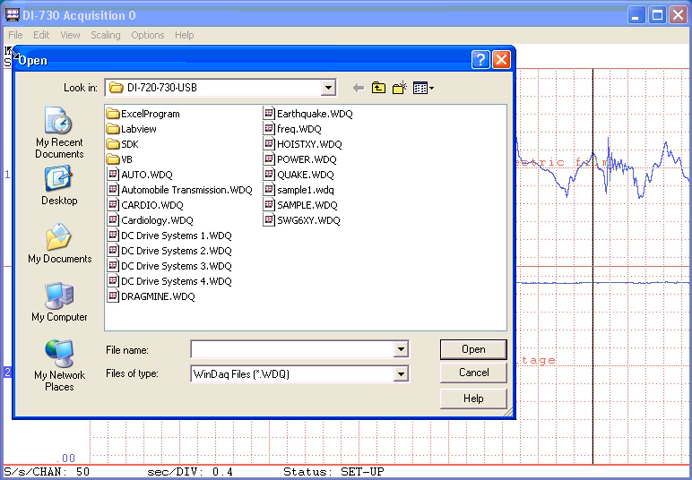
Step: Name the new recording file demonstration.wdq and confirm it as the record target
text(demonstration.w)
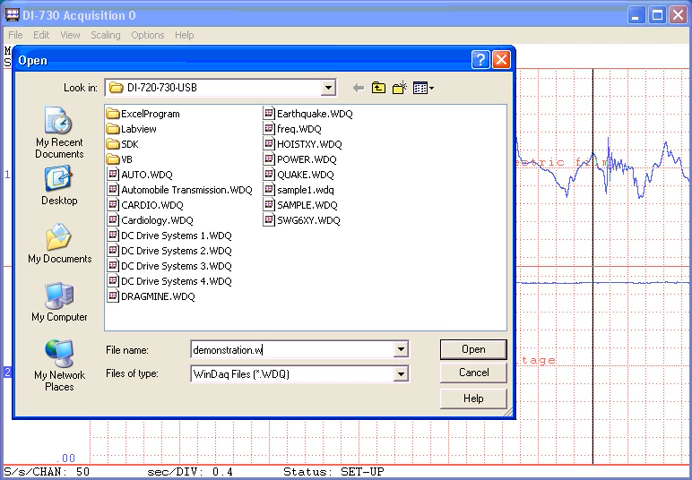
text(dq)
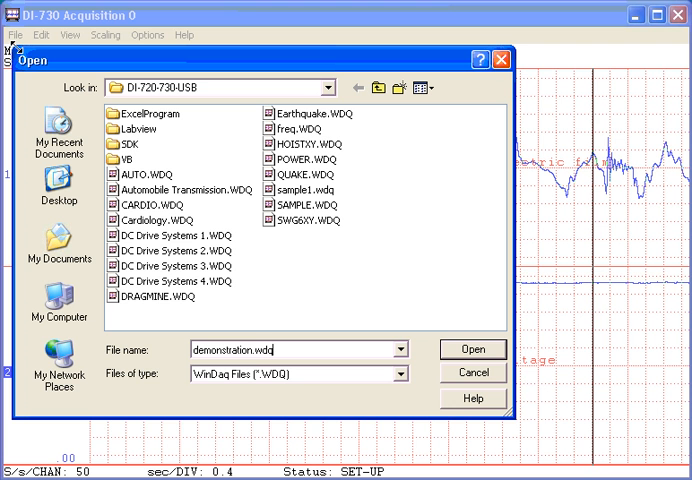
click(472, 348)
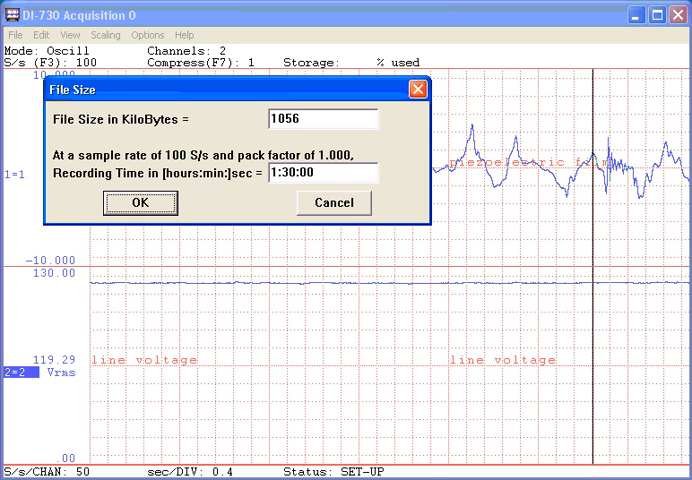
mouse_move(160, 204)
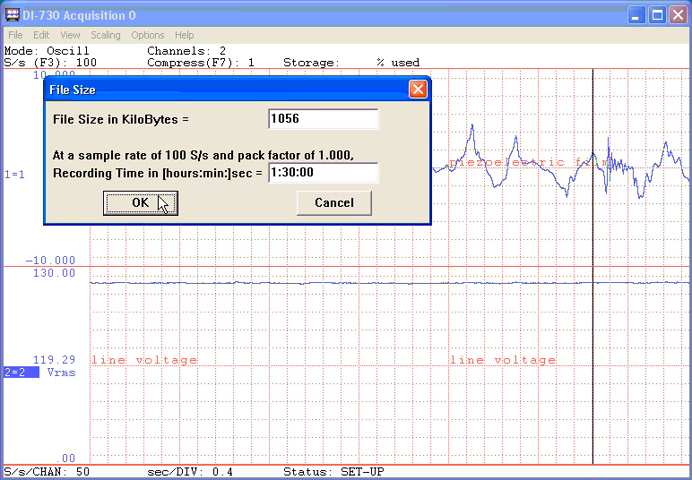
Step: Accept the 1:30:00 recording time, a 1056 KB file at 100 S/s
click(128, 202)
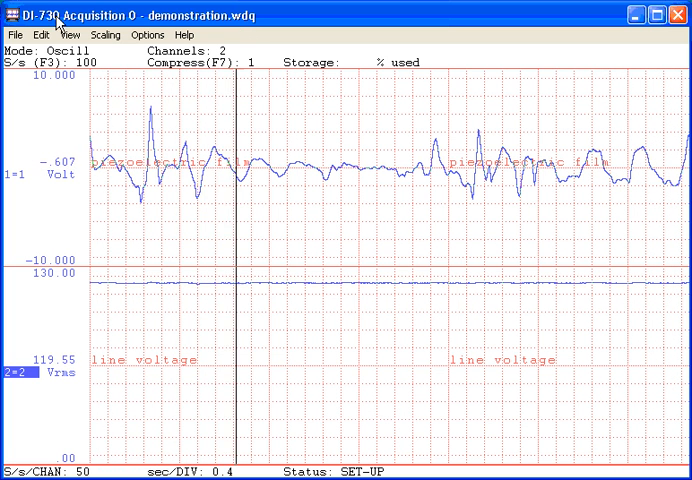
Step: Begin recording both channels into demonstration.wdq so the status reads RECORD
click(12, 36)
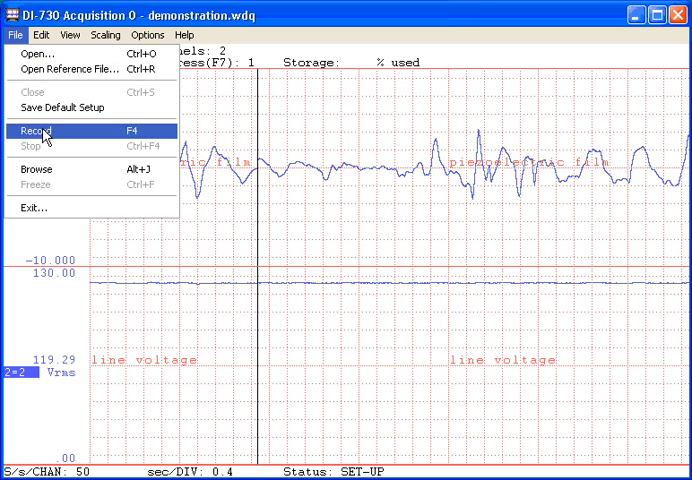
click(36, 130)
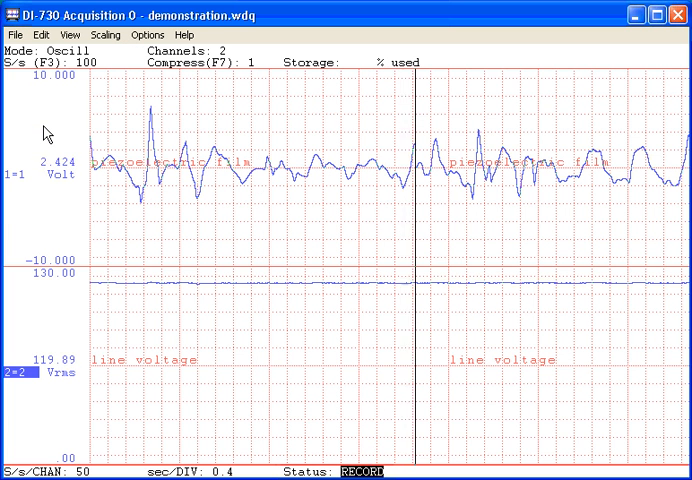